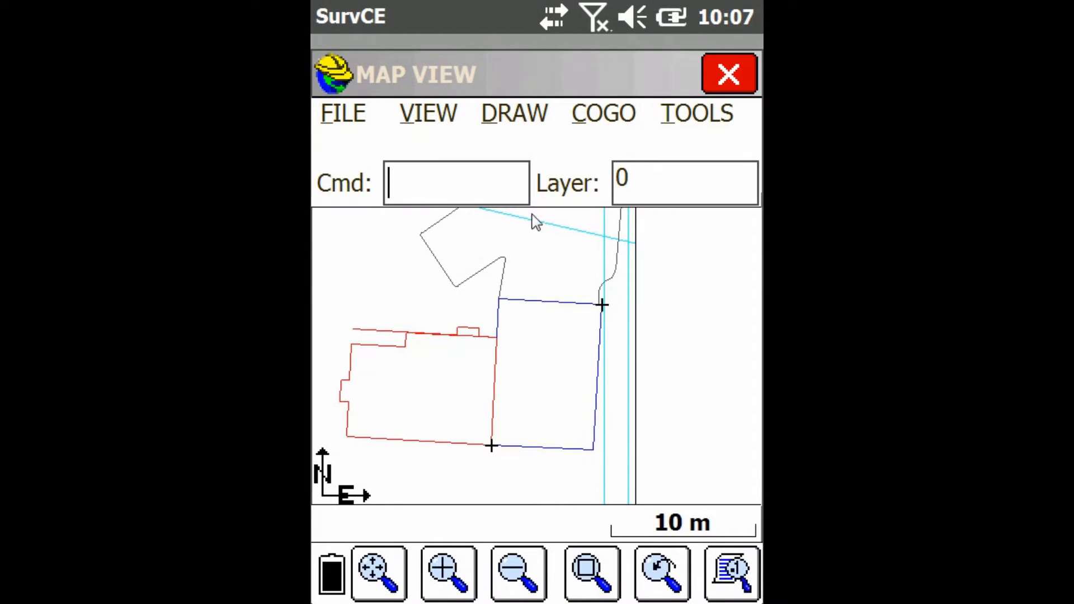
# Step: Bring up the DRAW menu with its Polyline submenu of 2D/3D options
pyautogui.click(514, 113)
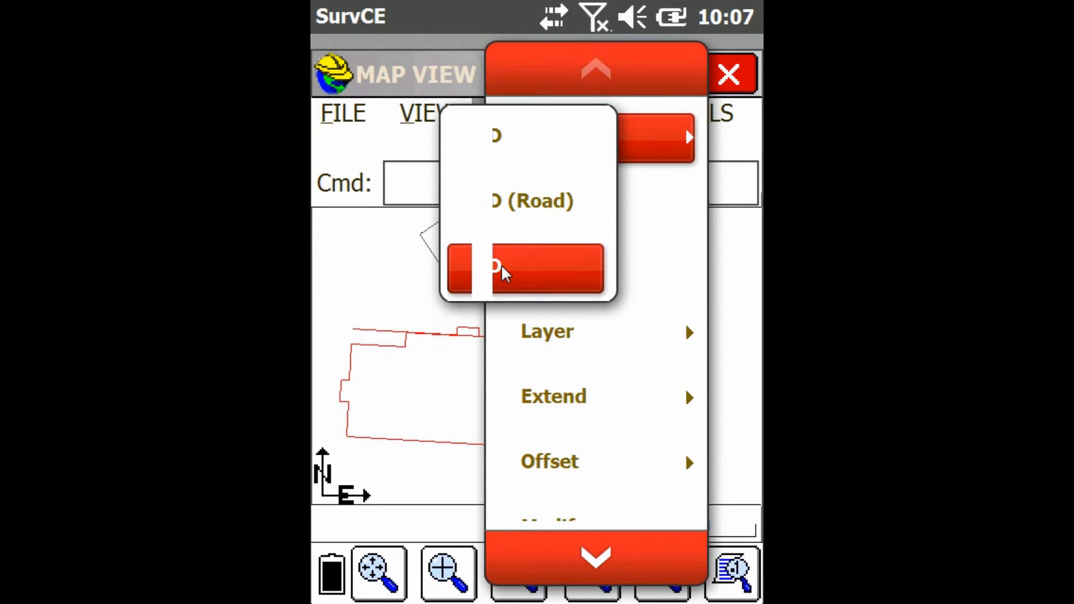
# Step: Draw a 3D polyline from the upper-right vertex to the lower-left vertex and end the command
pyautogui.click(523, 268)
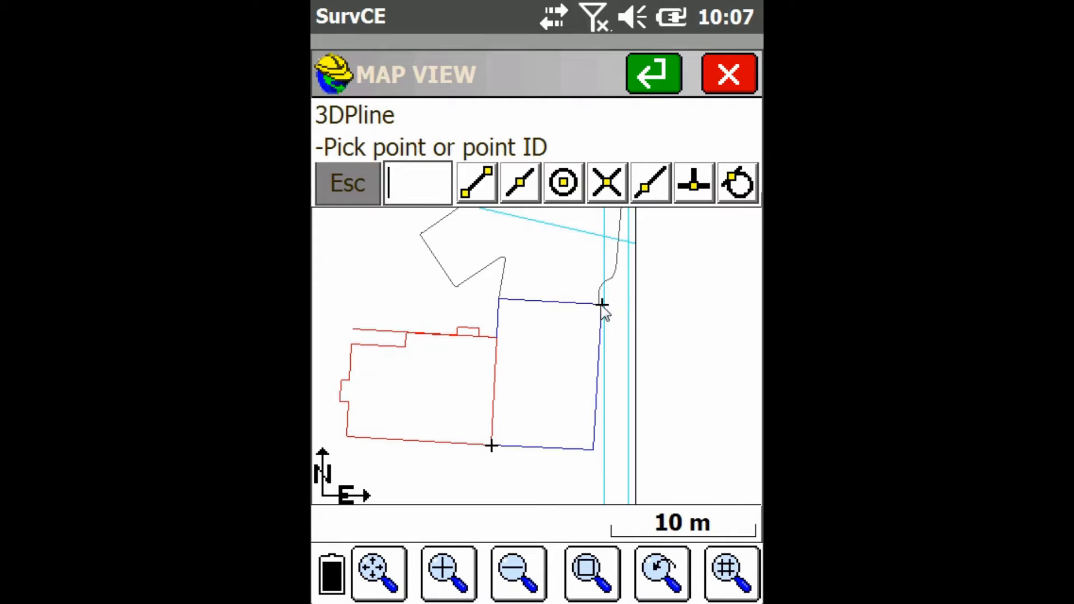
pyautogui.click(603, 304)
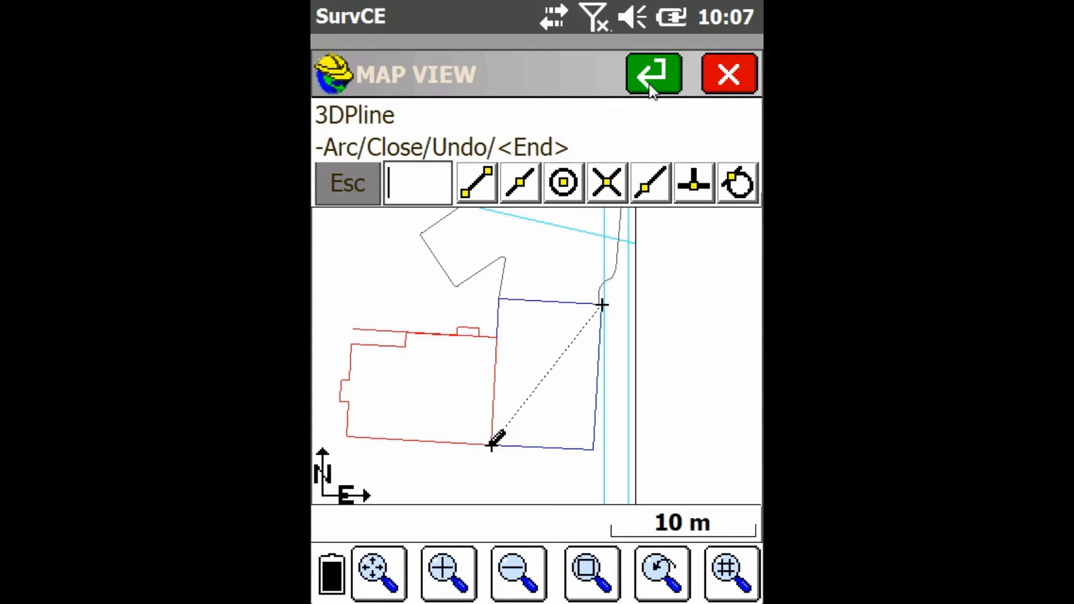
pyautogui.click(652, 74)
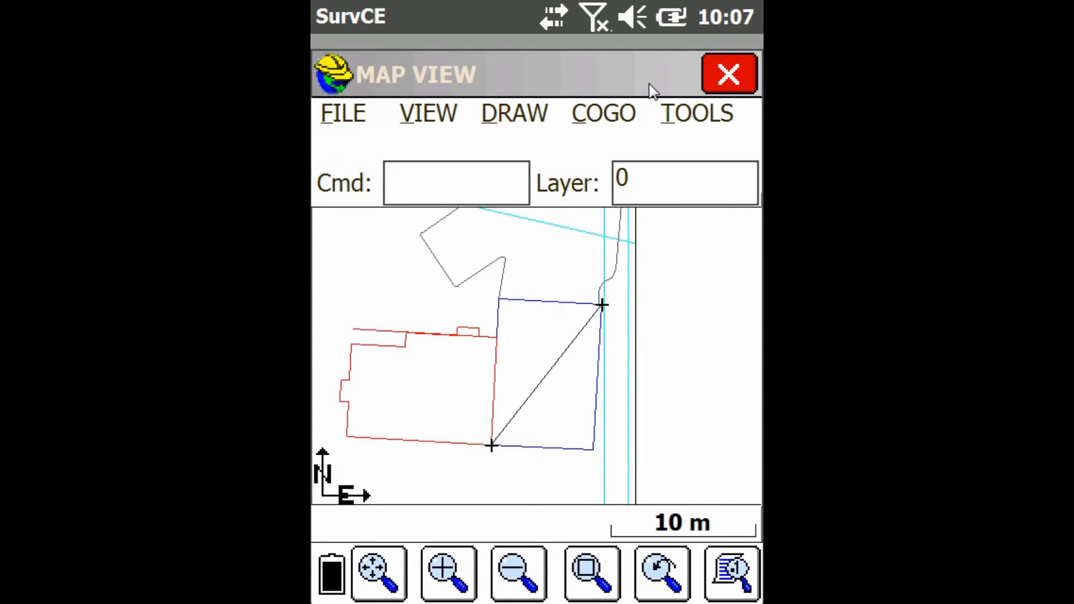